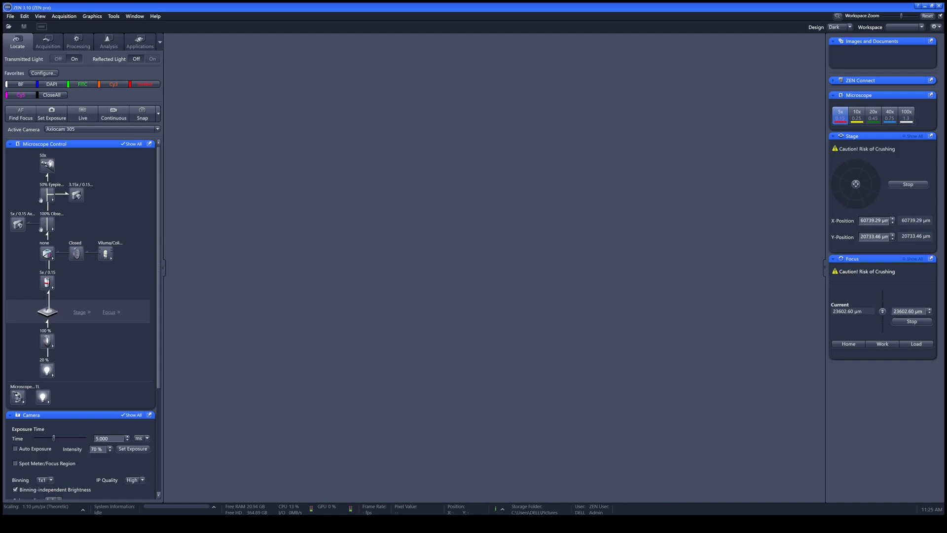
pyautogui.moveTo(798, 241)
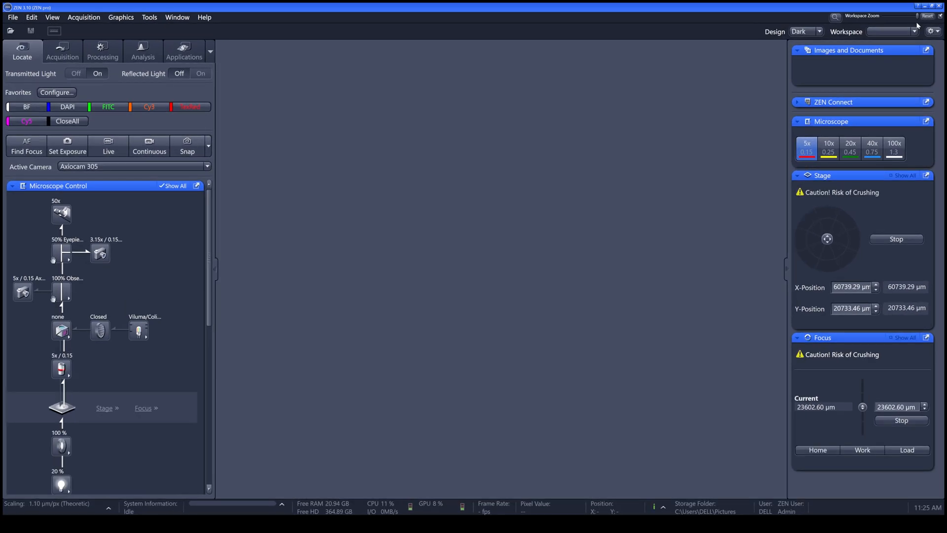
pyautogui.moveTo(372, 183)
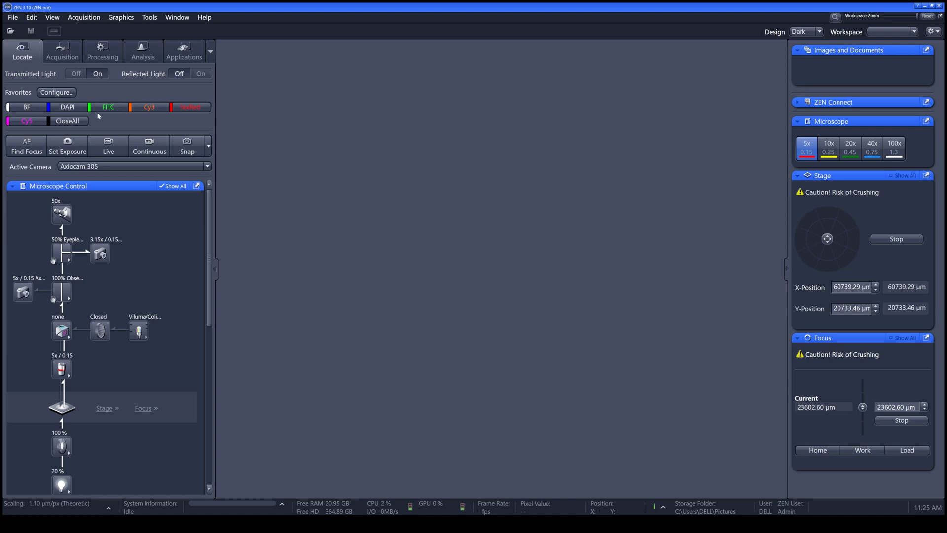
pyautogui.moveTo(285, 133)
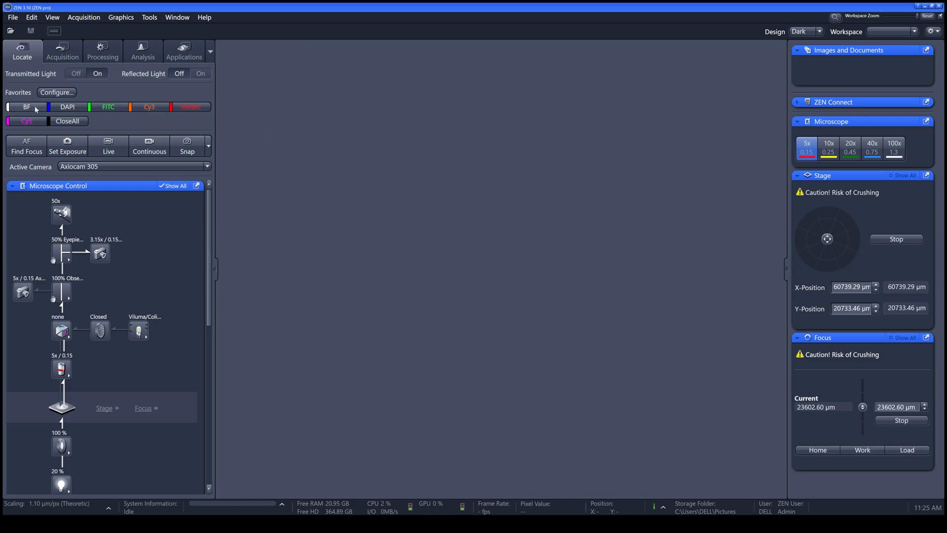
pyautogui.moveTo(229, 159)
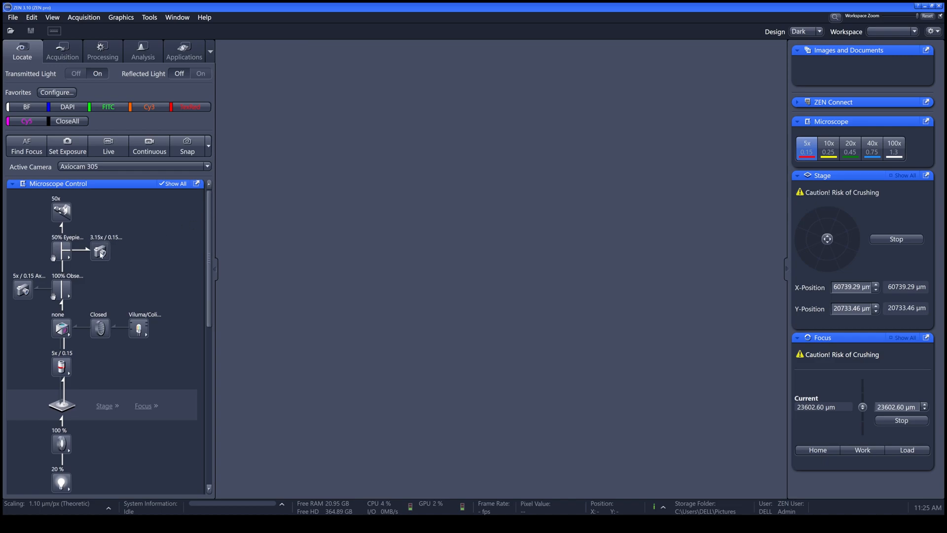
# Step: Apply the BF brightfield favorite, start live view, and switch to the 10x objective
pyautogui.click(149, 145)
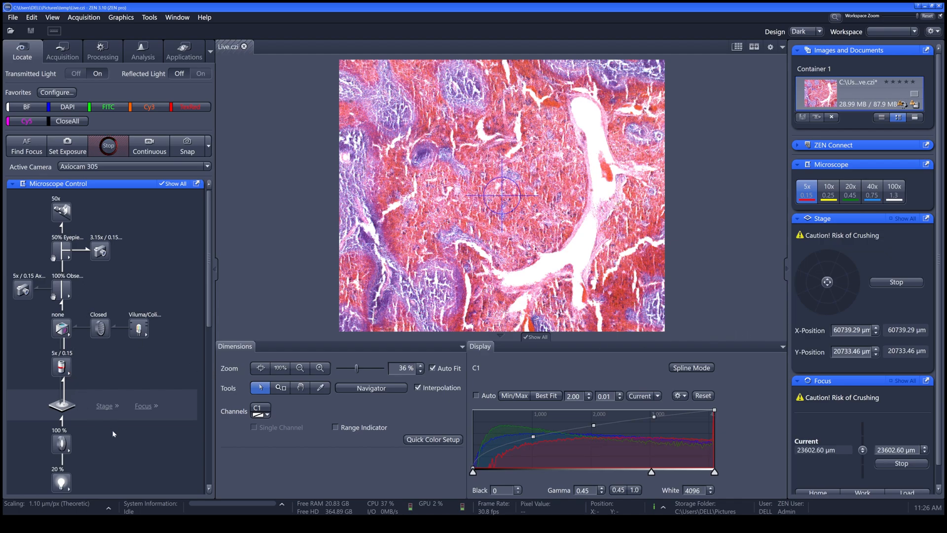
pyautogui.click(828, 191)
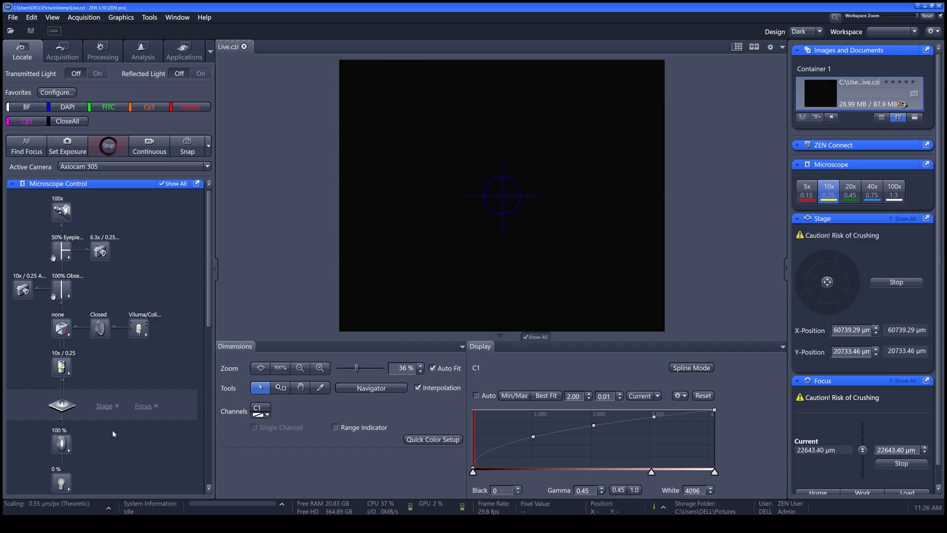
pyautogui.click(98, 73)
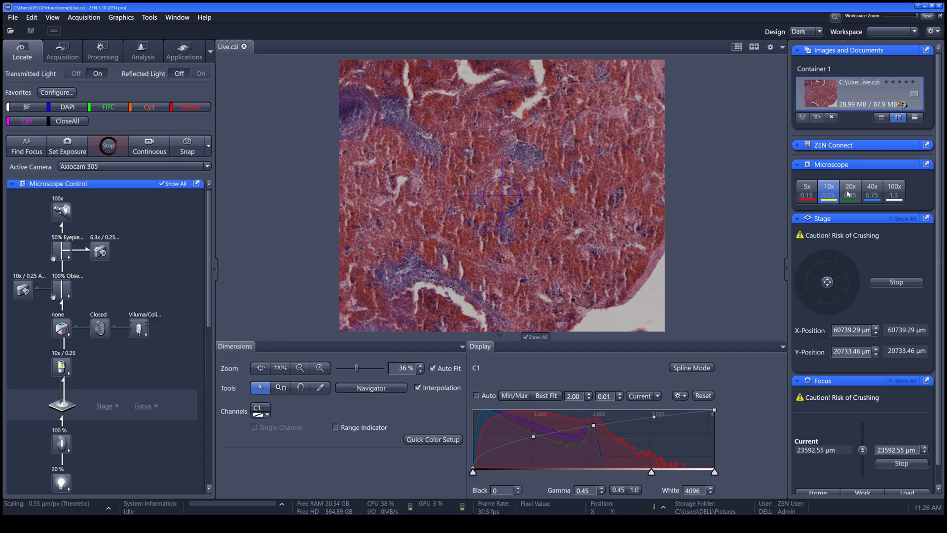
pyautogui.scroll(-3)
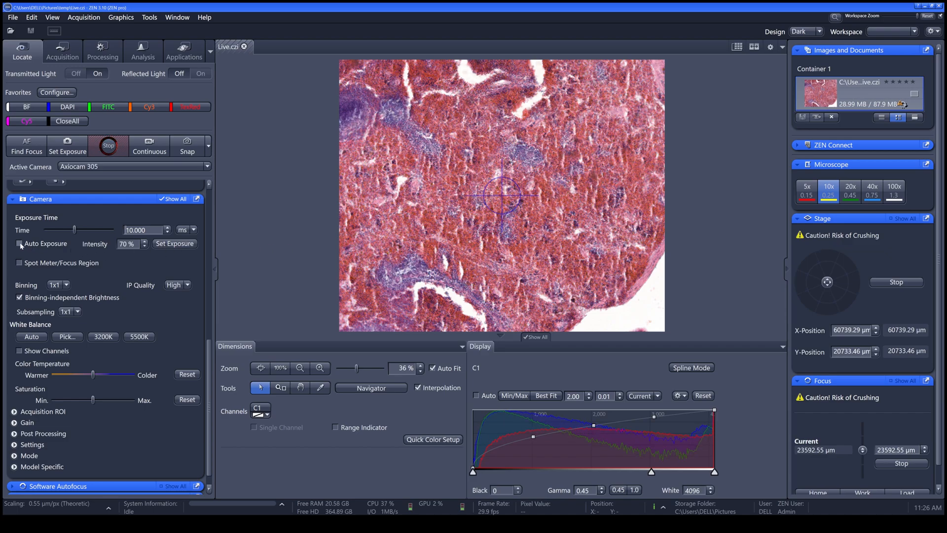
# Step: Toggle Auto Exposure on and off, keeping 10 ms manual exposure, then stop live view
pyautogui.click(20, 244)
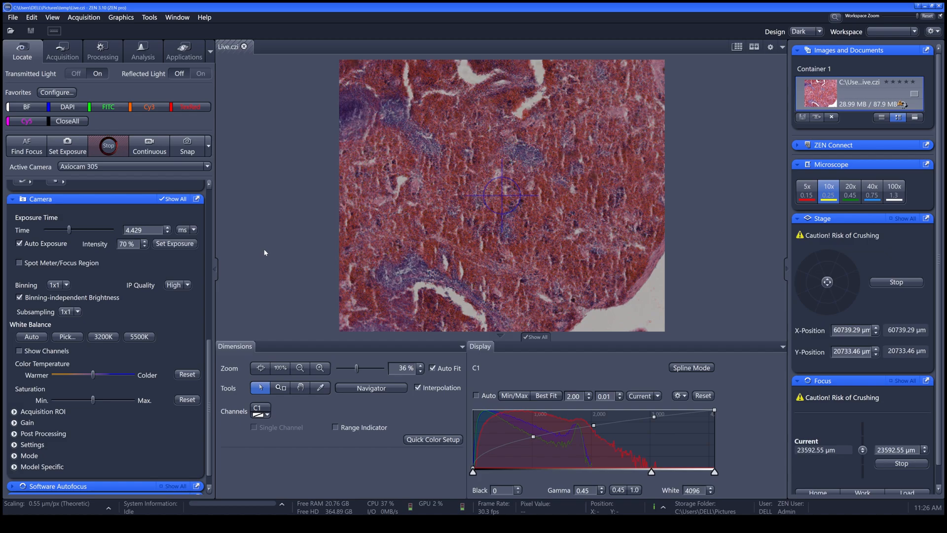
pyautogui.moveTo(260, 250)
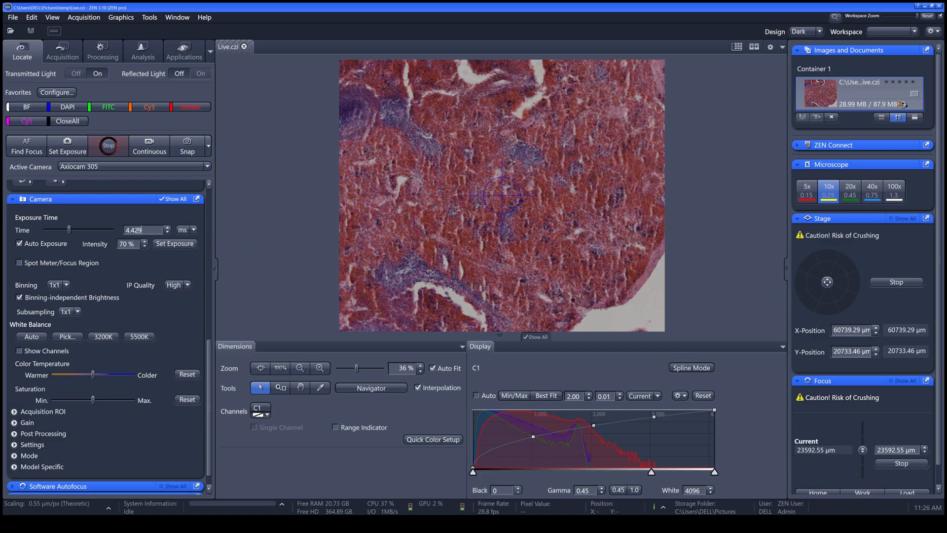
pyautogui.click(20, 245)
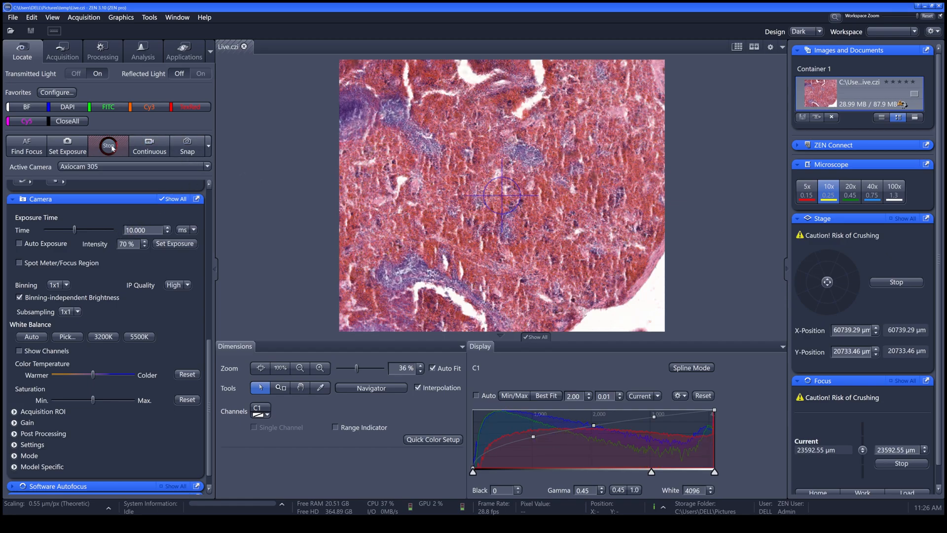
pyautogui.click(108, 145)
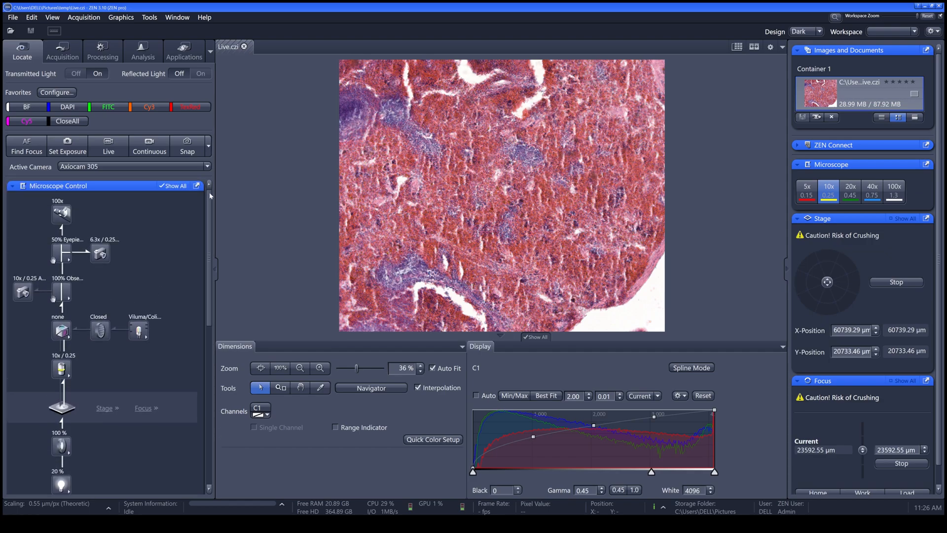
pyautogui.moveTo(231, 187)
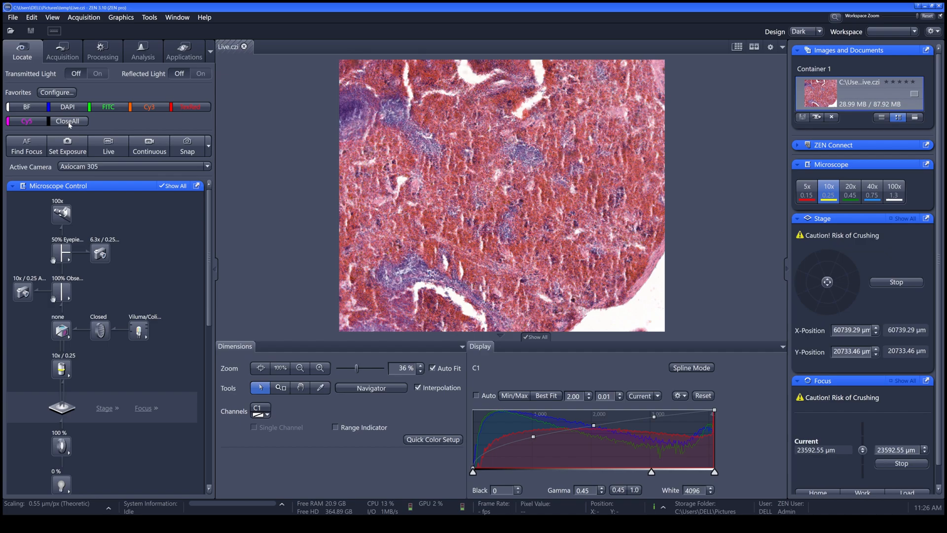
pyautogui.moveTo(154, 260)
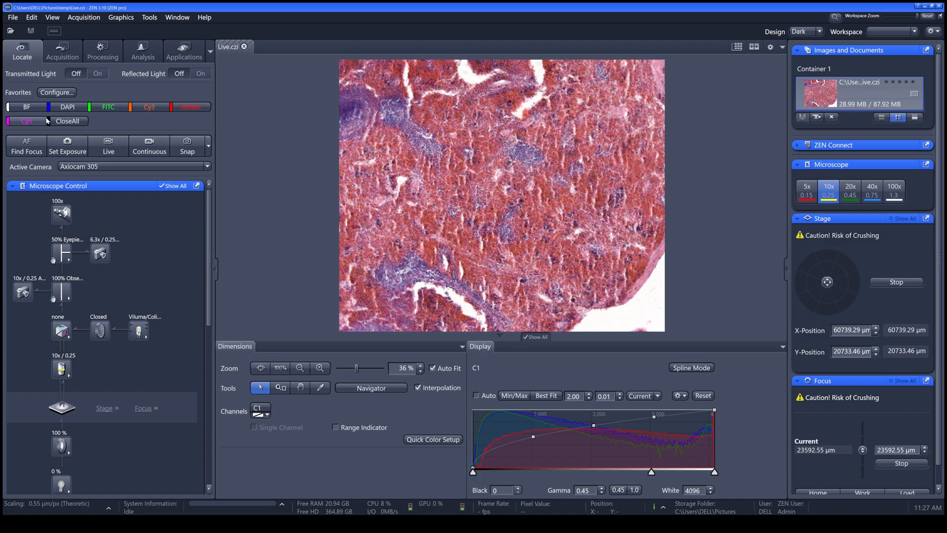
pyautogui.moveTo(293, 227)
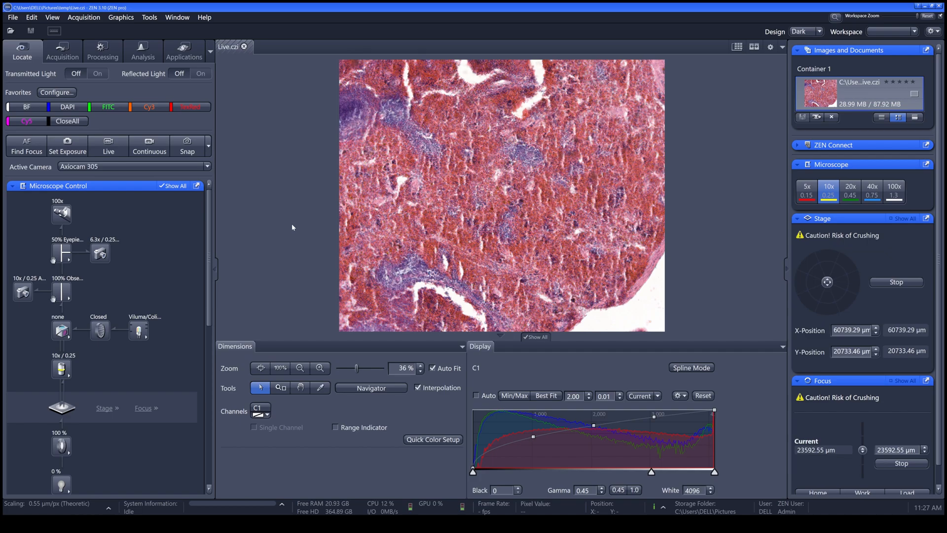
pyautogui.moveTo(103, 123)
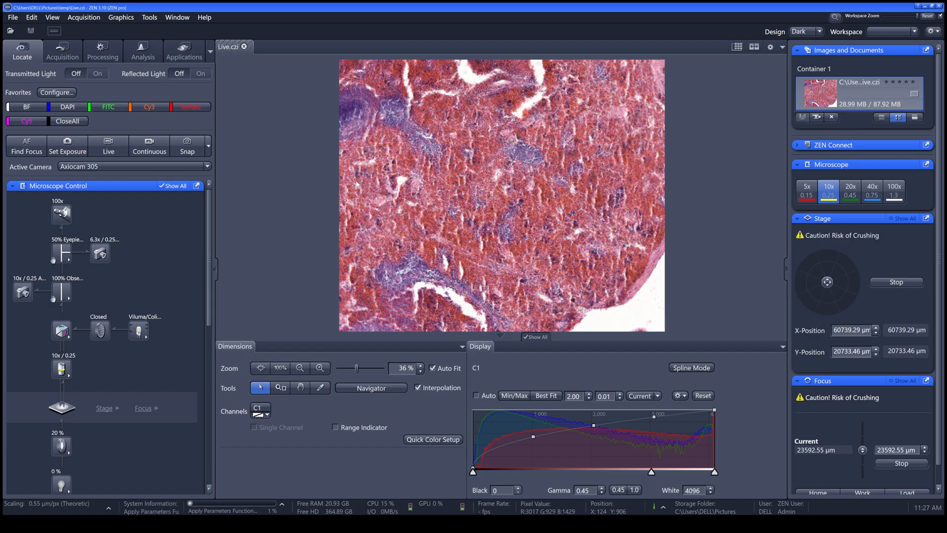
# Step: Apply the FITC favorite and start the live camera view
pyautogui.click(200, 73)
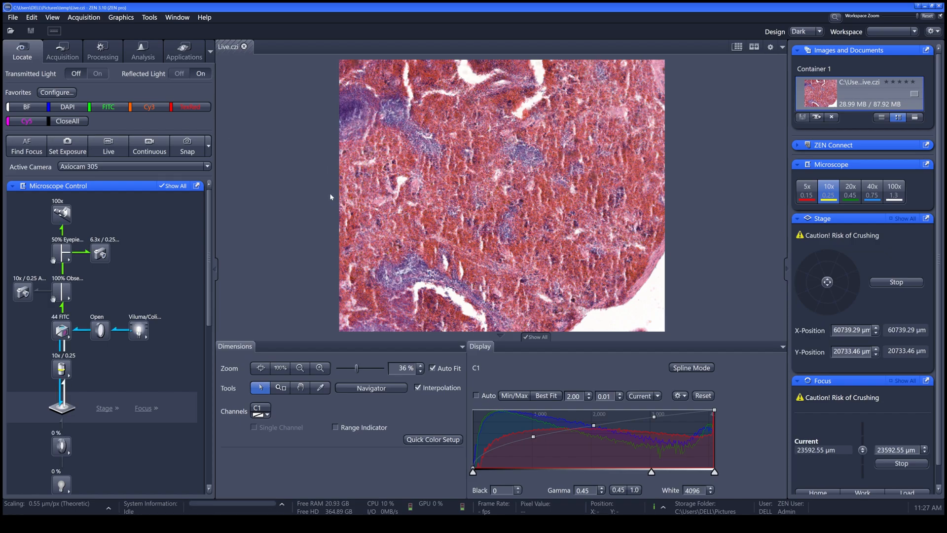
pyautogui.moveTo(108, 145)
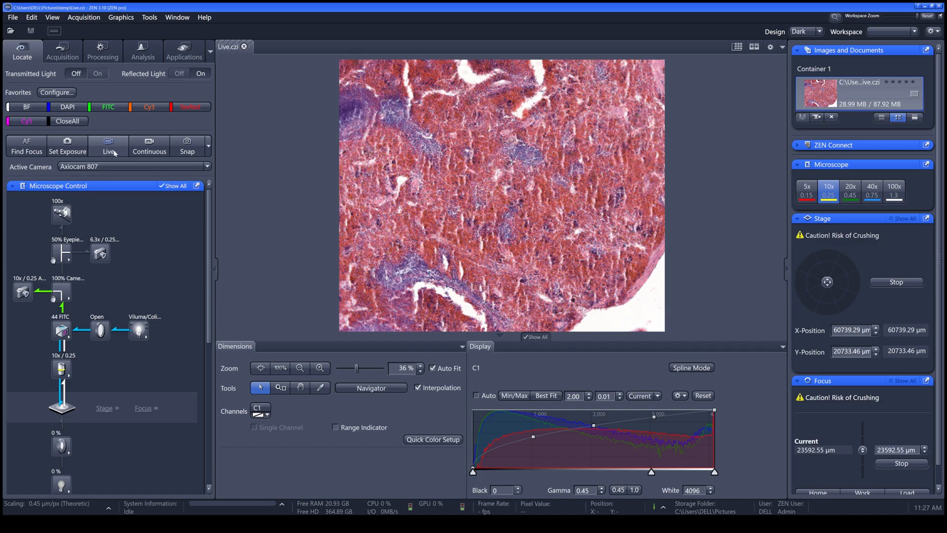
pyautogui.click(108, 145)
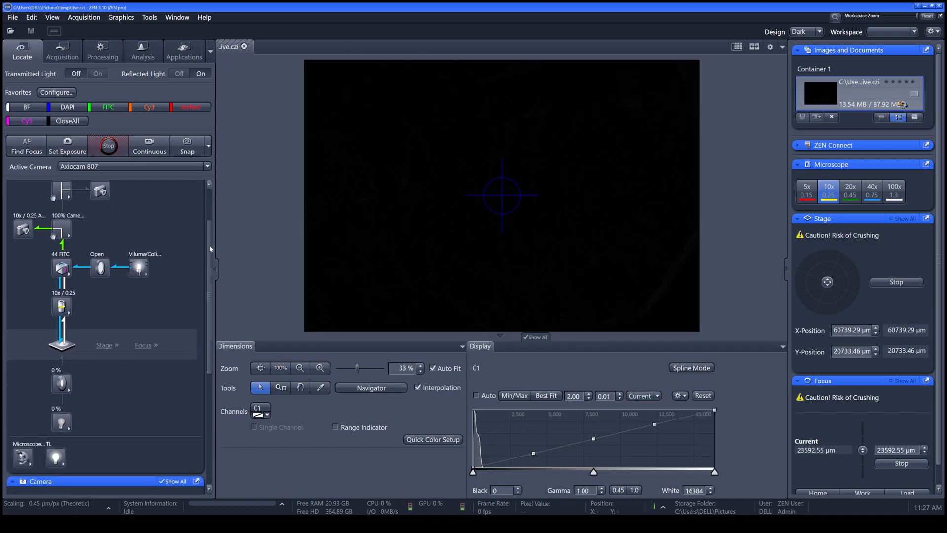
# Step: Scroll to the Camera settings and enable Auto Exposure for the FITC view
pyautogui.click(41, 296)
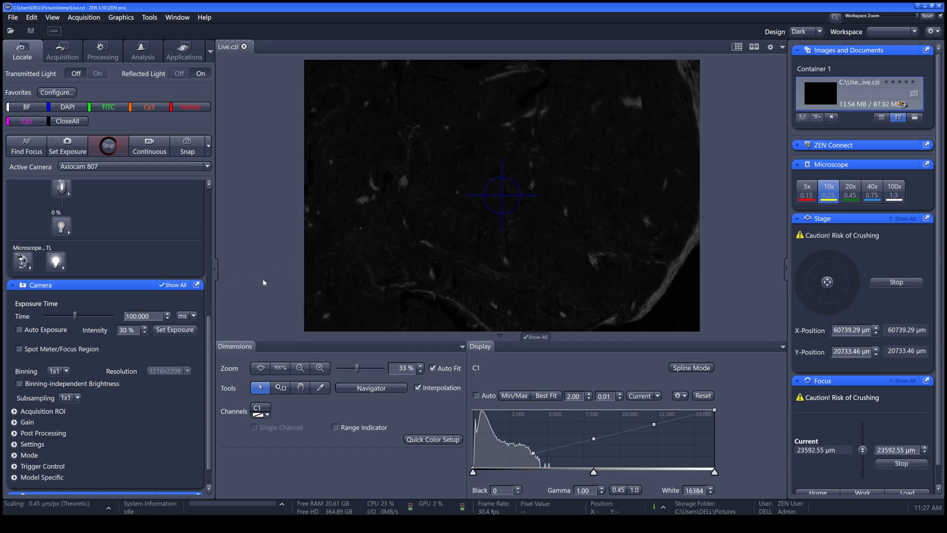
pyautogui.click(19, 331)
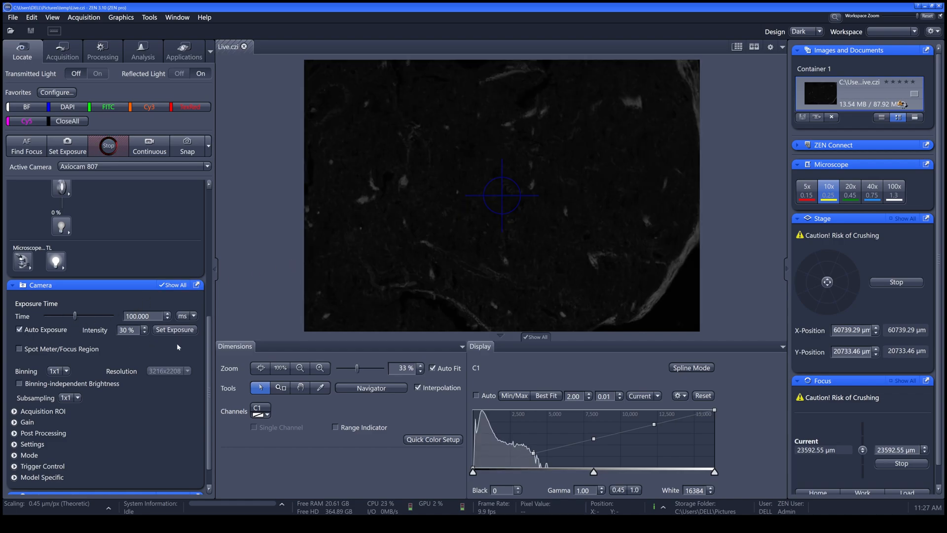